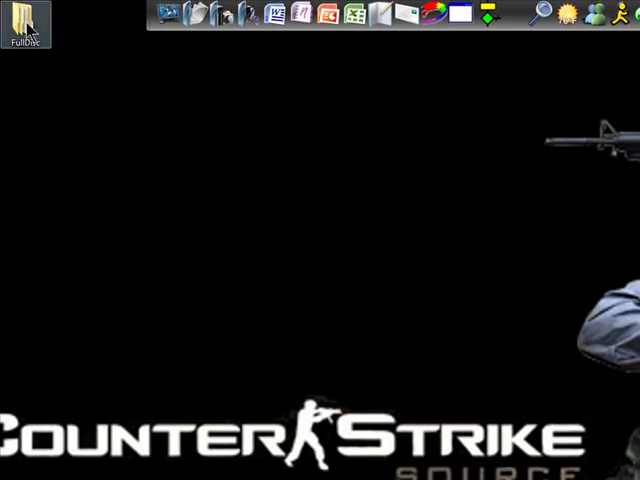
Confirm the FullDisc AI folder holds AUDIO_TS and VIDEO_TS, then close Explorer
double_click(24, 24)
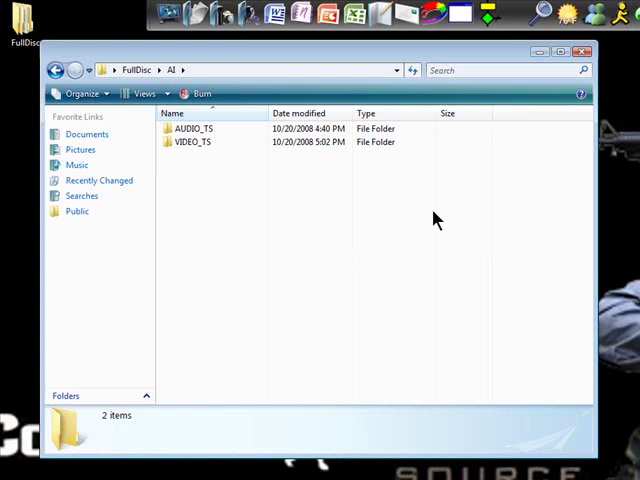
mouse_move(216, 148)
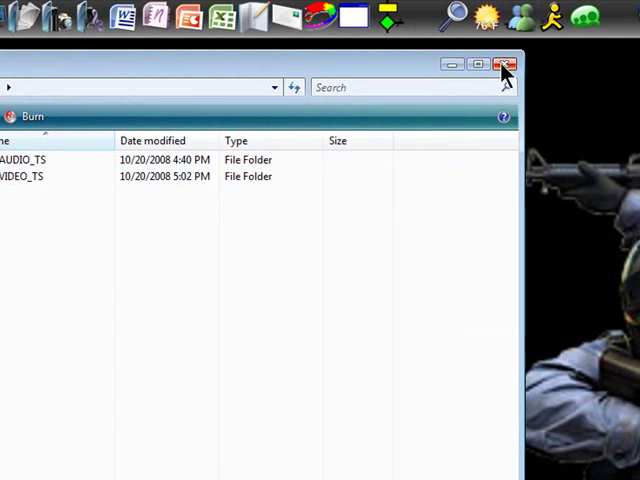
click(504, 64)
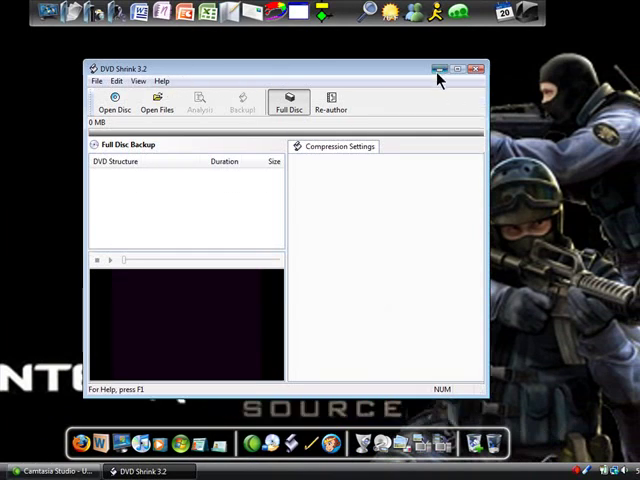
click(440, 68)
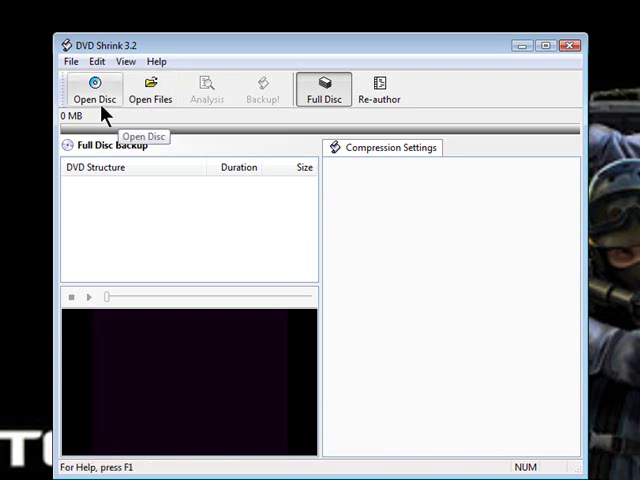
mouse_move(152, 90)
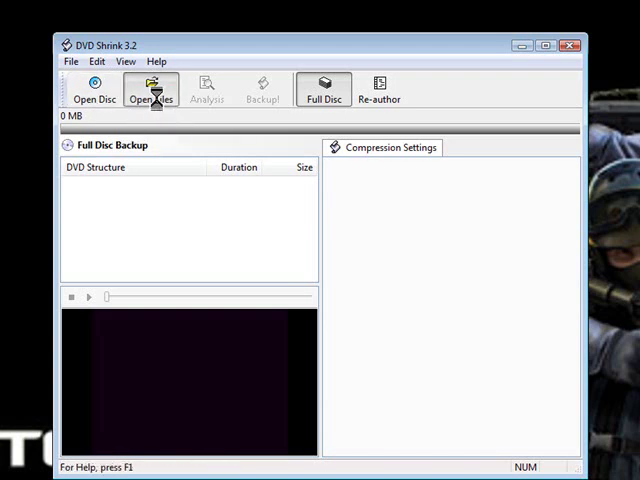
Load Desktop > FullDisc > AI > VIDEO_TS as the source so menus, movie and extras list
click(148, 88)
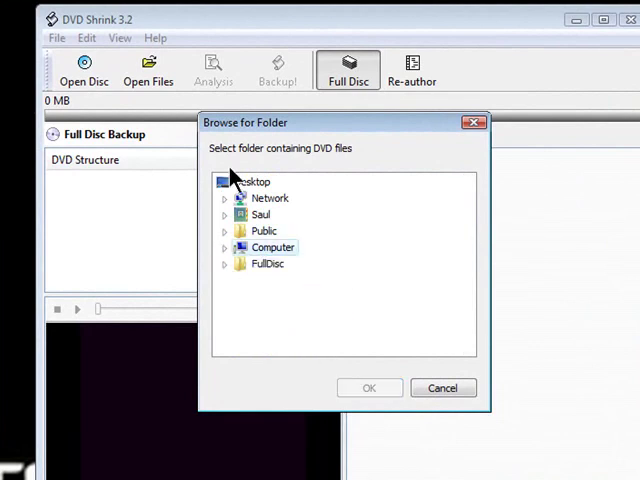
click(226, 264)
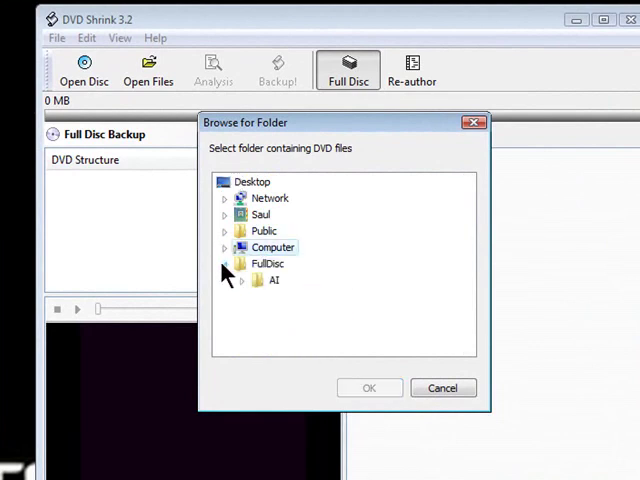
click(242, 280)
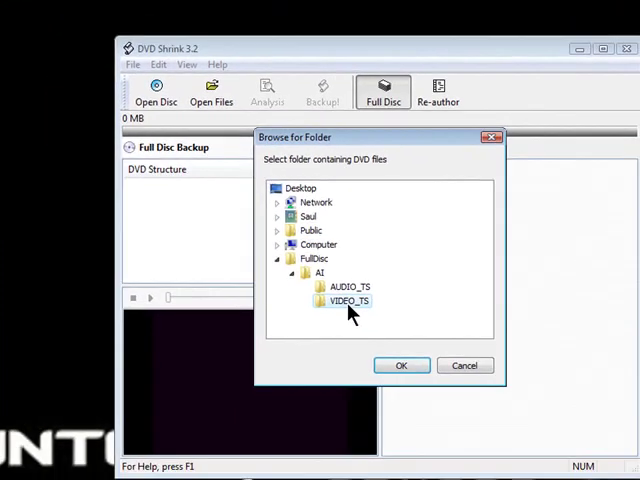
click(400, 364)
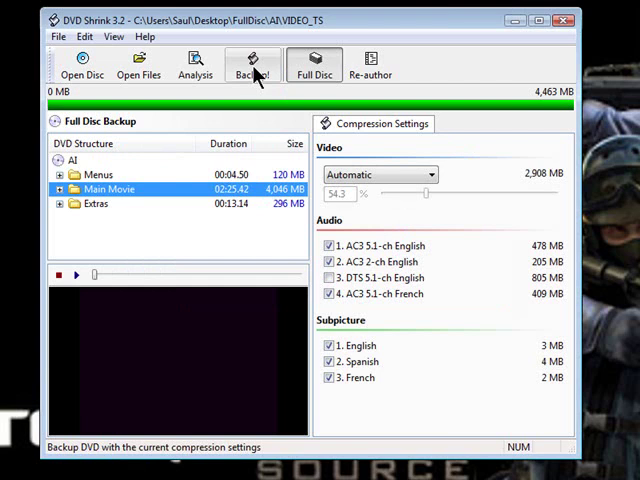
Select the whole AI disc and set video to a Custom Ratio of about 39.8%
click(252, 64)
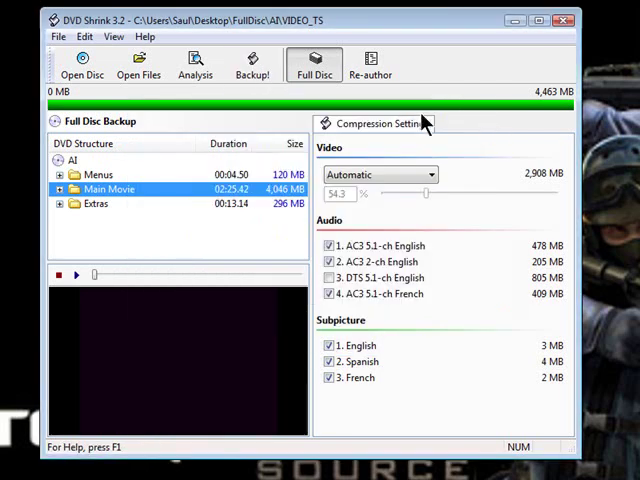
mouse_move(216, 168)
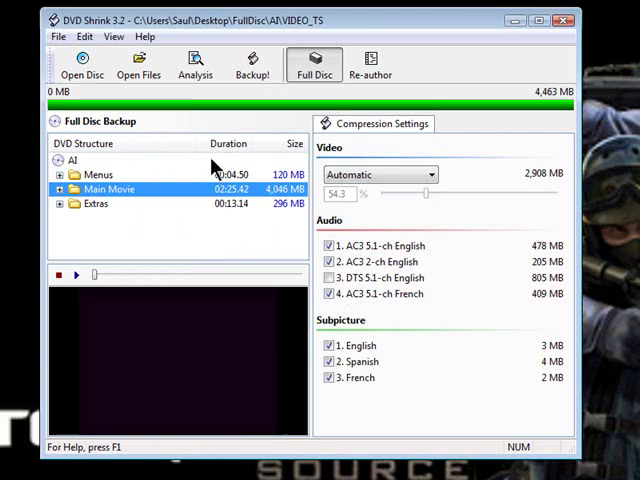
click(76, 160)
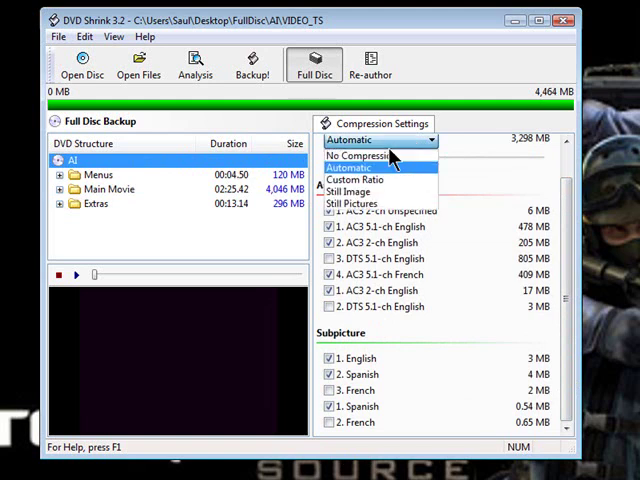
click(354, 180)
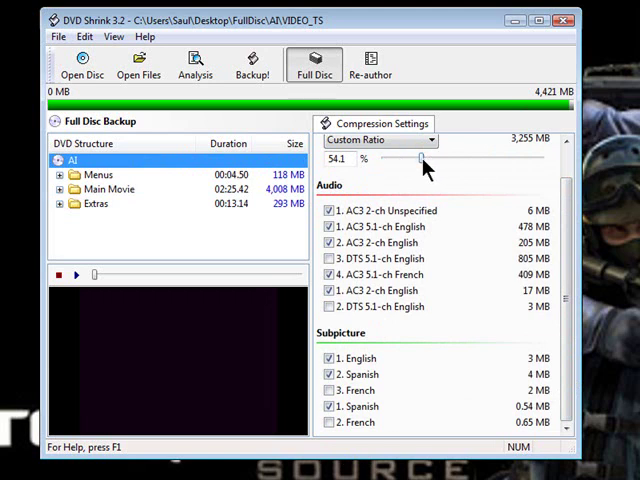
drag(410, 160, 392, 160)
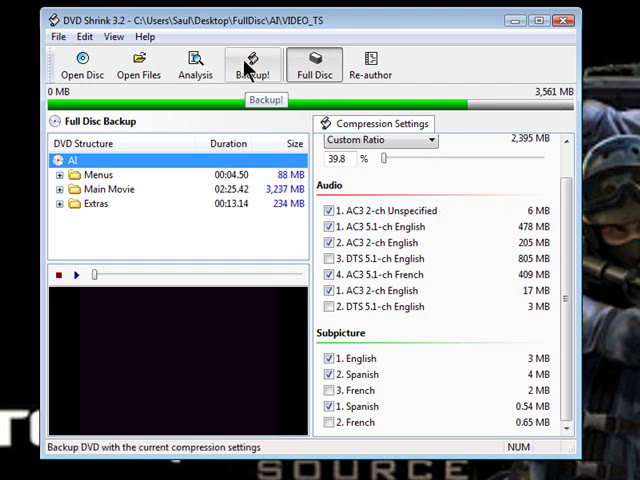
Back up to an ISO Image File saved as AI on the Desktop and start encoding
click(252, 64)
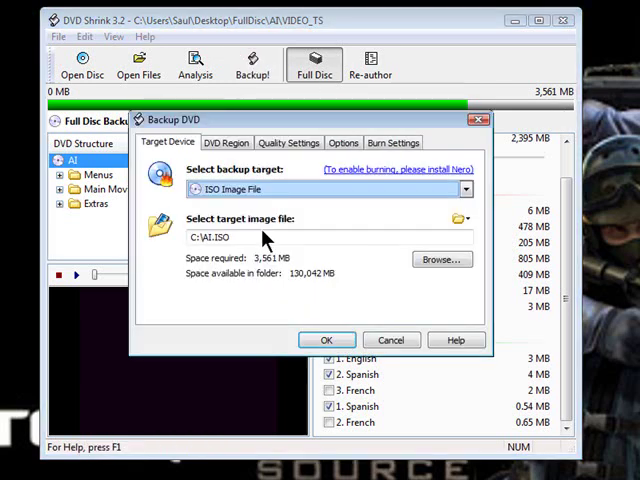
click(464, 188)
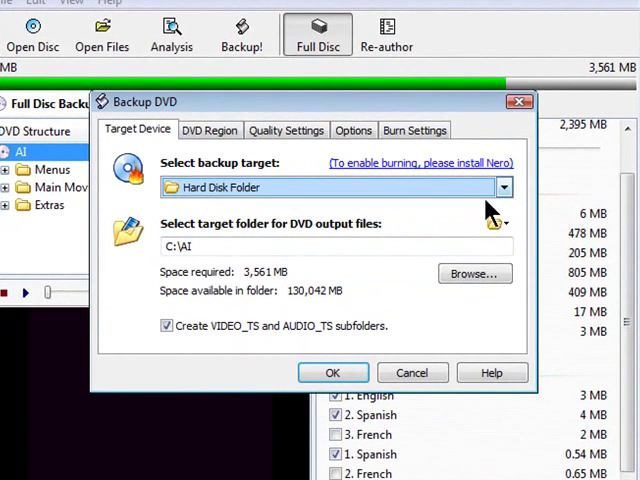
click(504, 188)
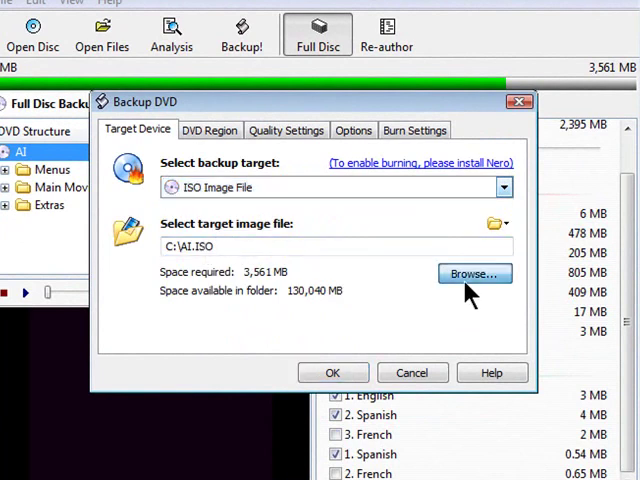
click(474, 272)
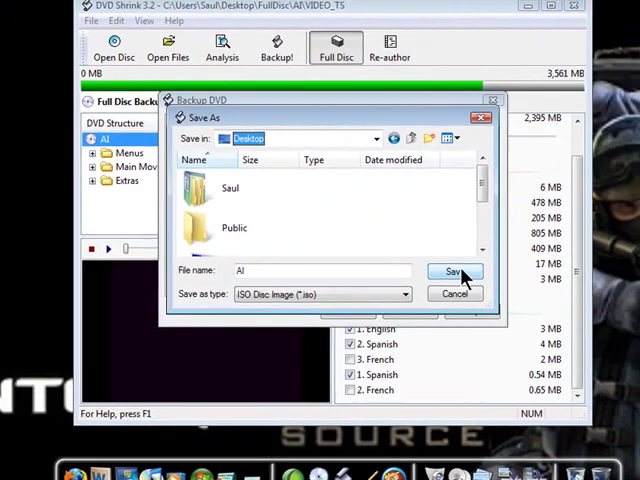
click(454, 272)
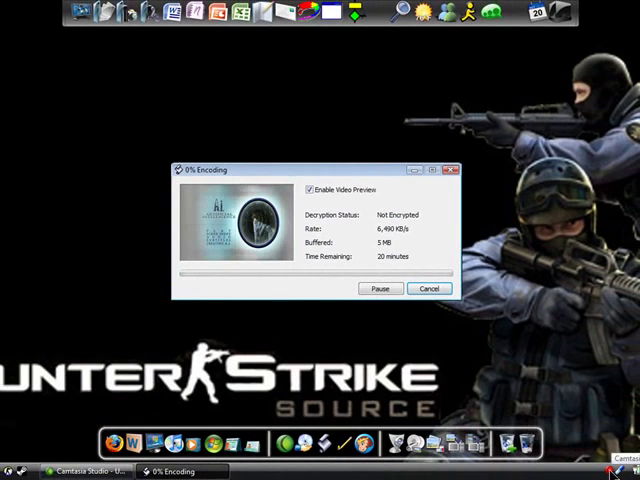
Let encoding reach 100% and close DVD Shrink, leaving AI.iso on the Desktop
right_click(624, 458)
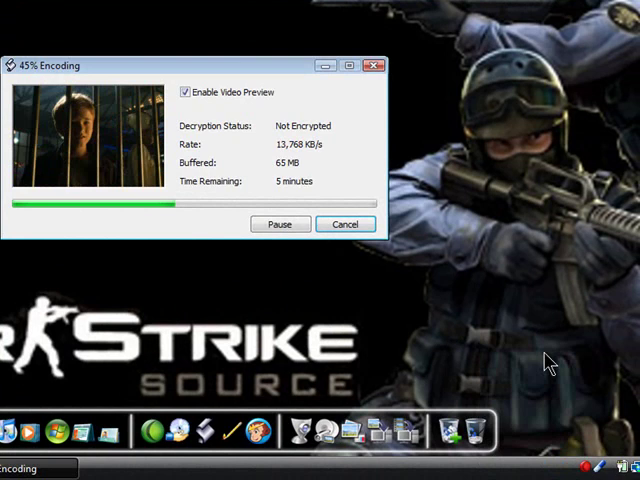
mouse_move(572, 416)
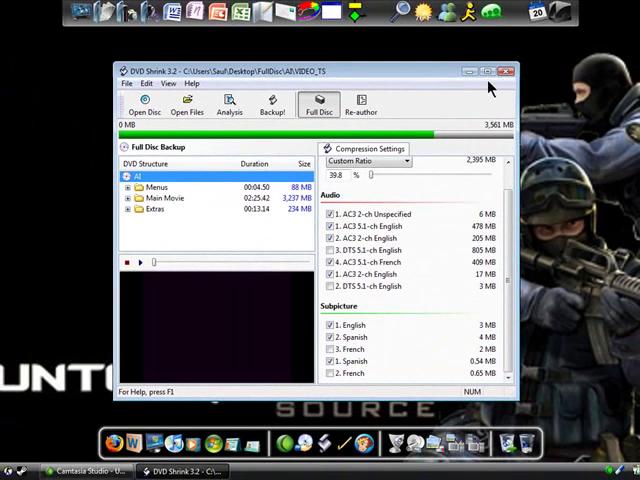
click(504, 70)
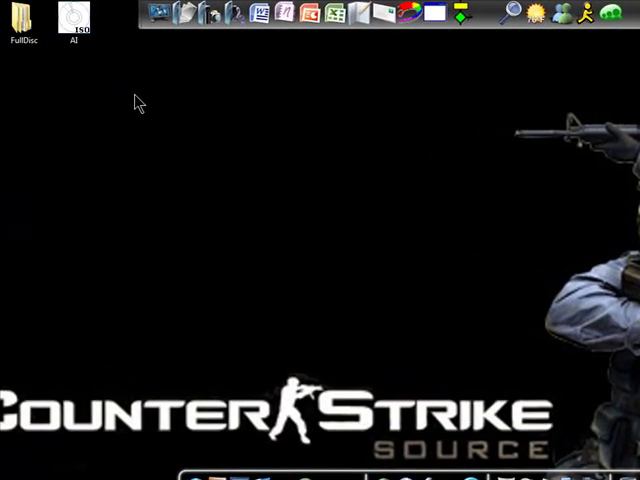
mouse_move(90, 52)
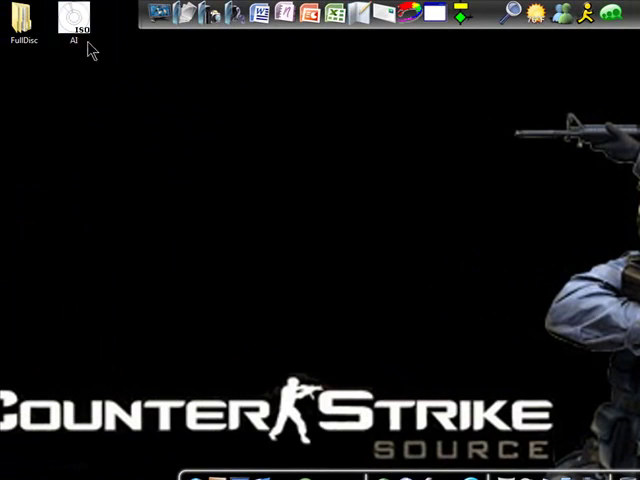
mouse_move(432, 432)
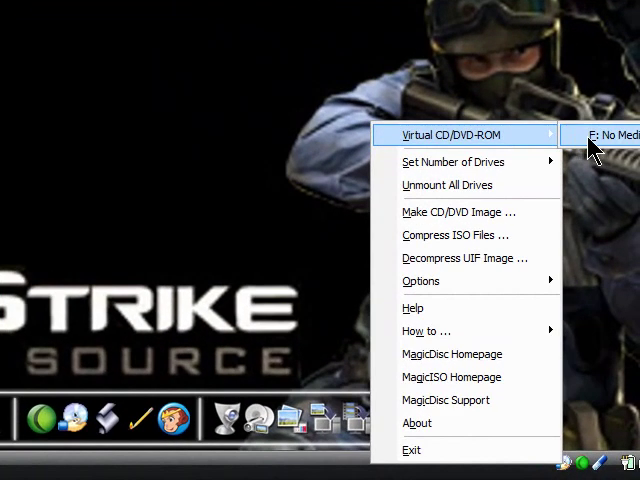
mouse_move(610, 136)
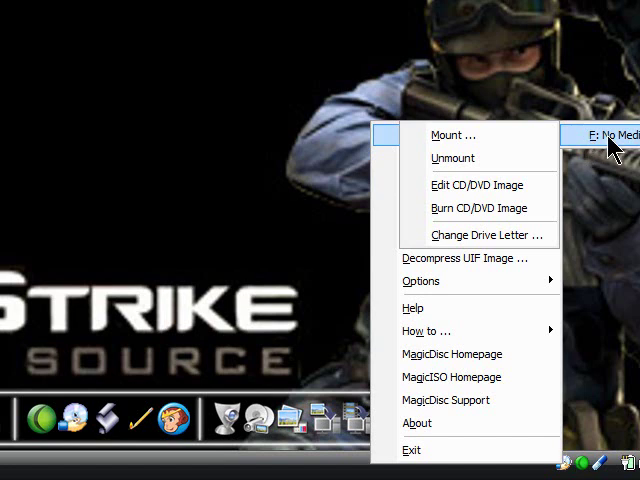
Mount AI.iso from the Desktop into MagicDisc's empty E: virtual drive
click(452, 136)
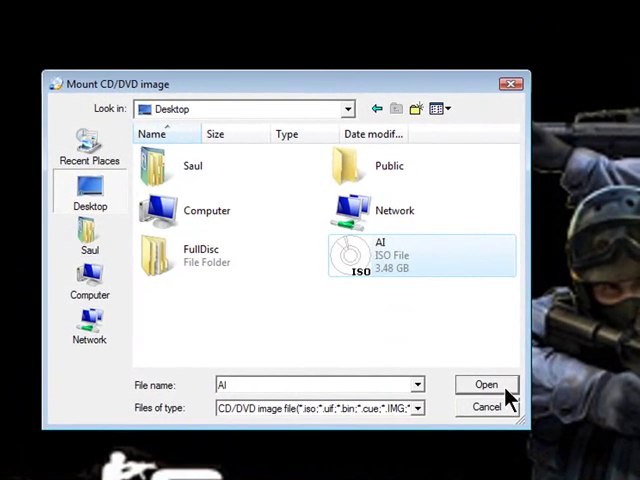
click(486, 384)
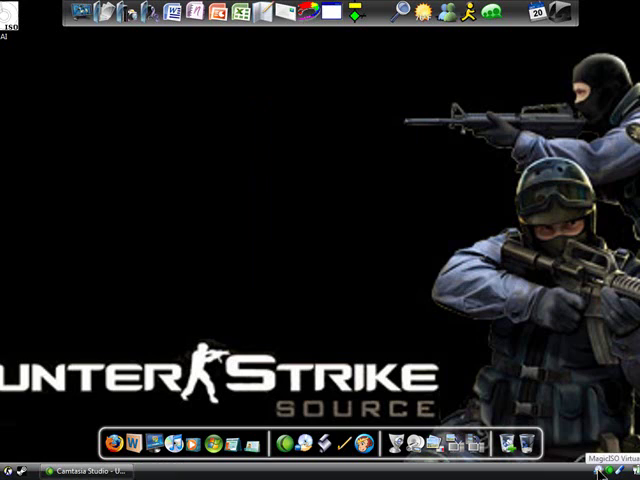
mouse_move(508, 324)
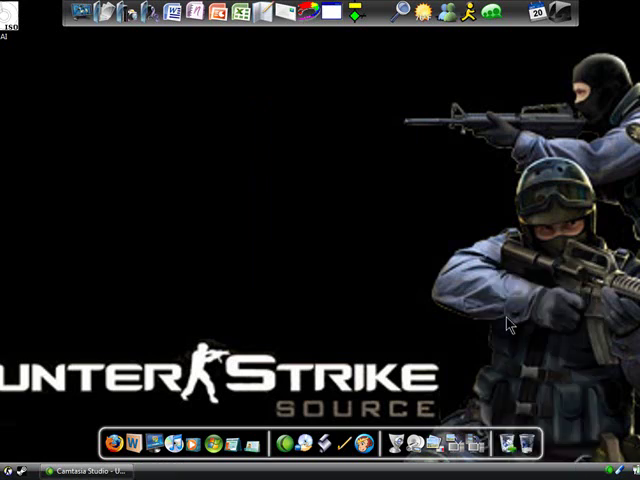